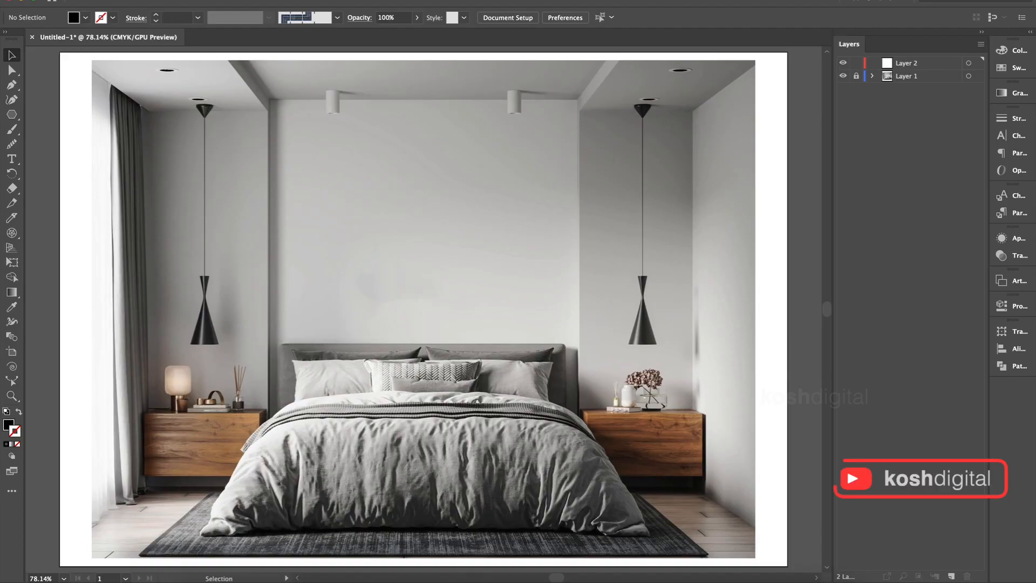
{"action": "mouse_move", "coordinate": [294, 139]}
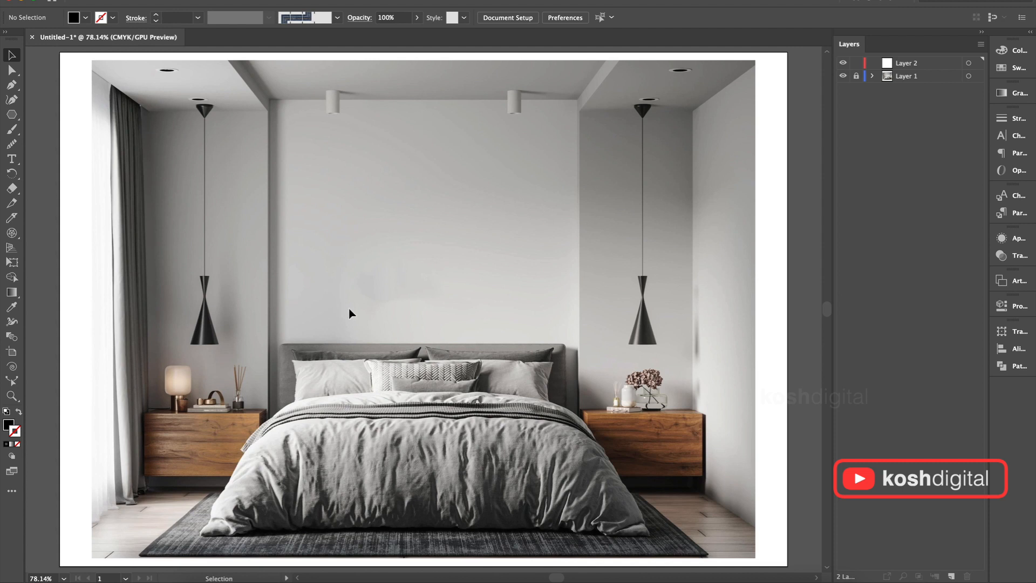
{"action": "mouse_move", "coordinate": [919, 77]}
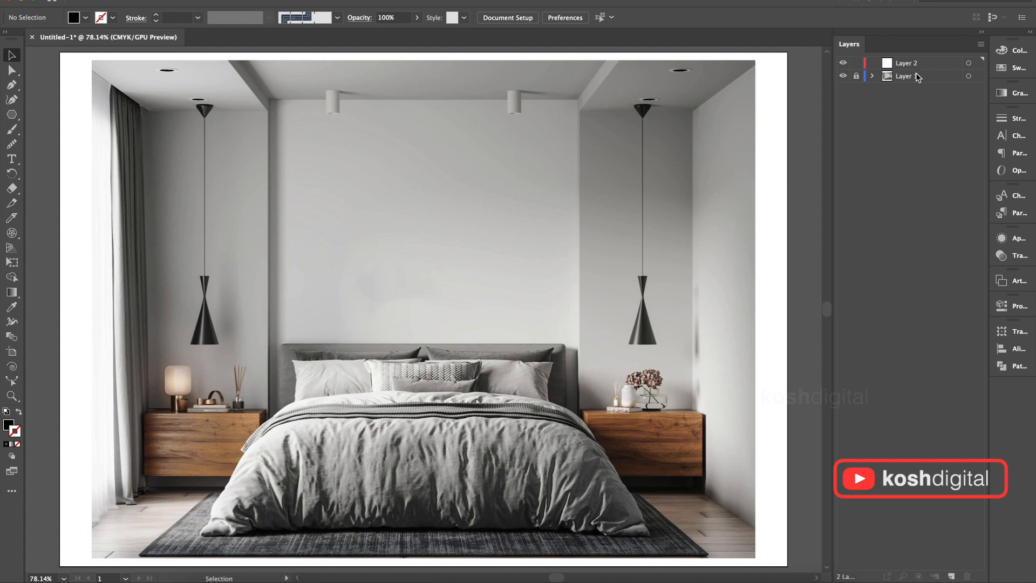
Make Layer 2 the active layer above the locked bedroom photo layer
{"action": "left_click", "coordinate": [912, 63]}
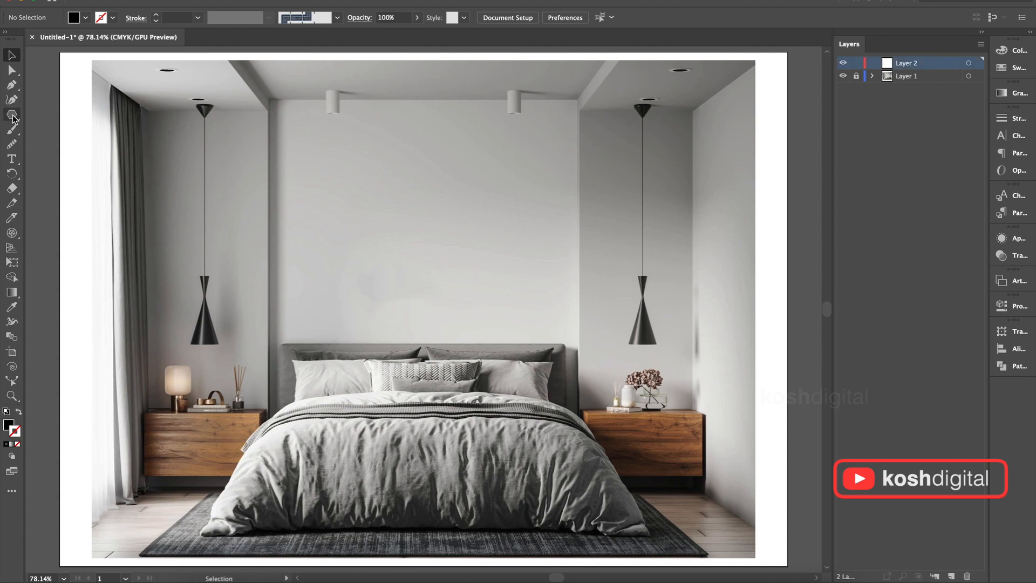
Create an 8 mm six-sided hexagon on the wall and start drawing lines across its corners
{"action": "left_click", "coordinate": [11, 114]}
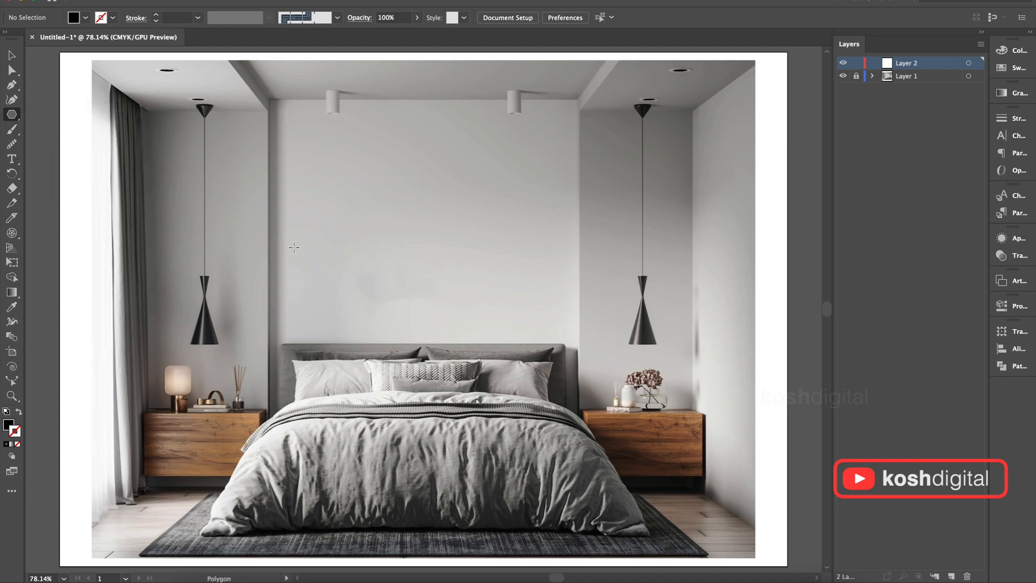
{"action": "left_click", "coordinate": [295, 247]}
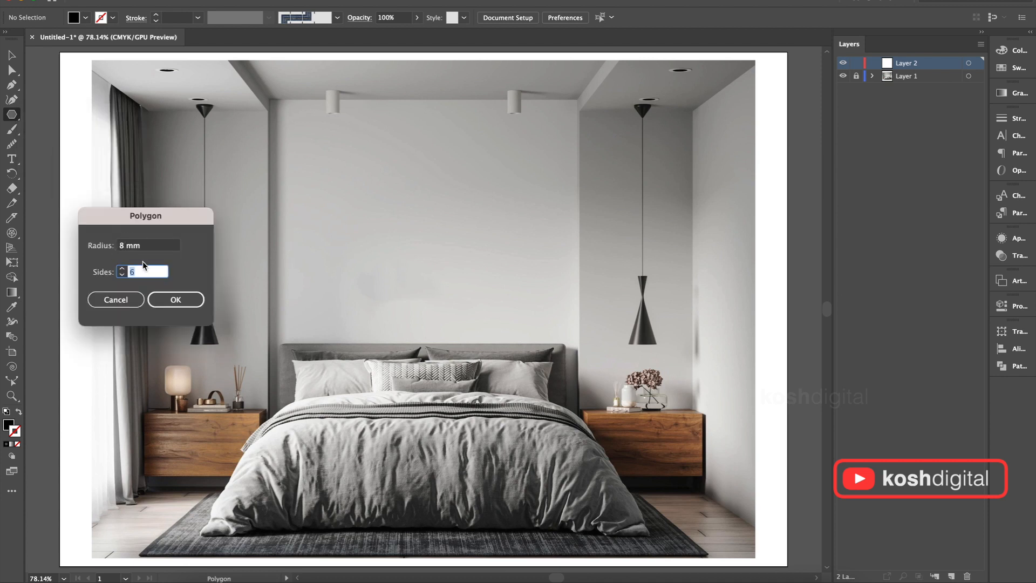
{"action": "left_click", "coordinate": [175, 300]}
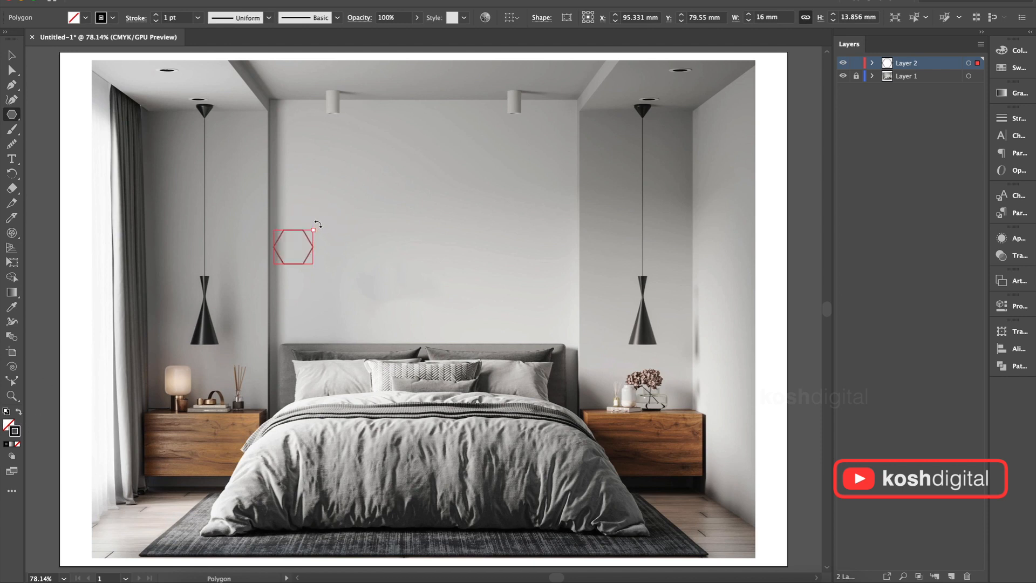
{"action": "left_click", "coordinate": [11, 56]}
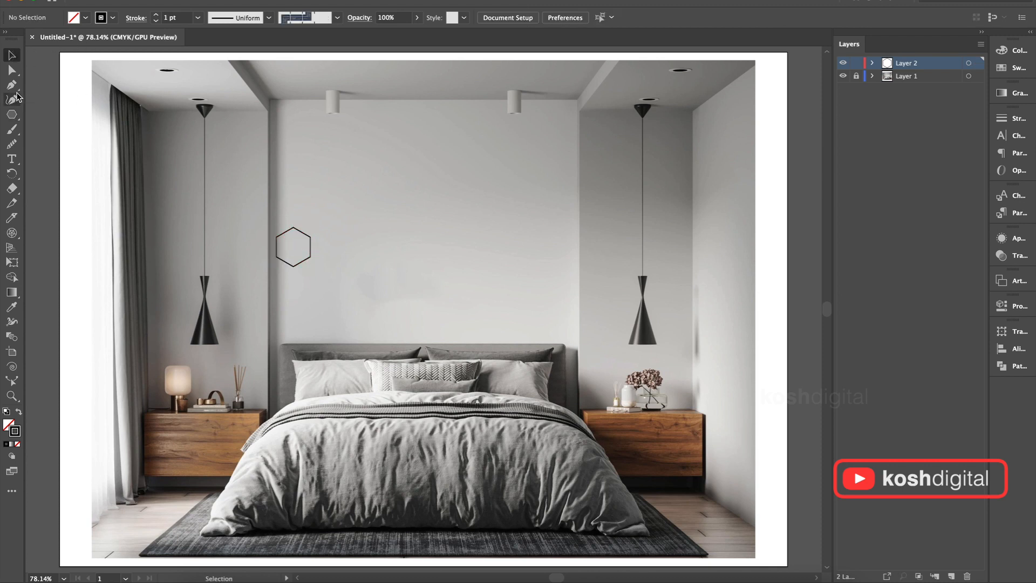
{"action": "left_click", "coordinate": [10, 85]}
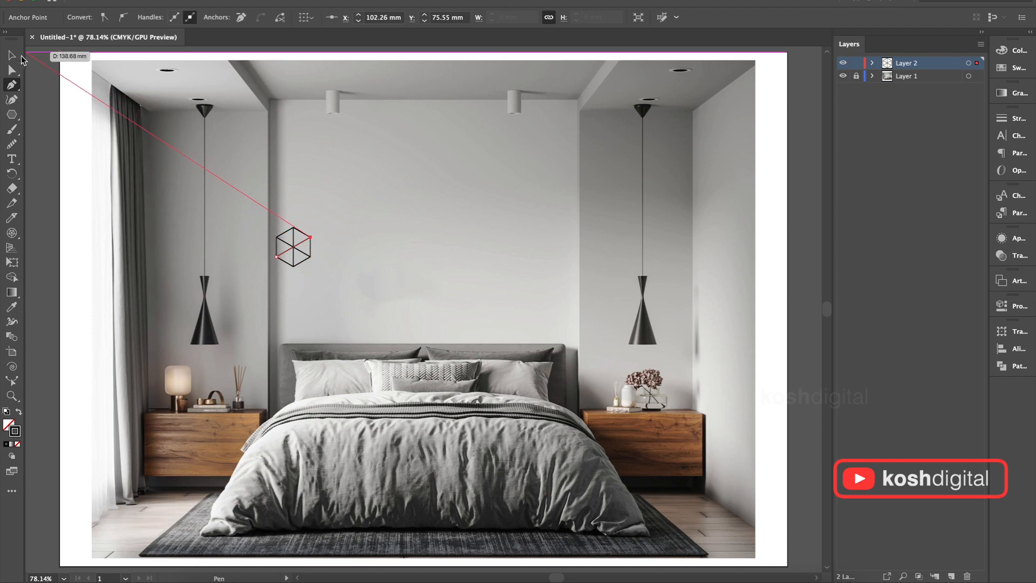
Give the hexagon motif a 2 pt stroke and place it just above the headboard
{"action": "left_click", "coordinate": [11, 55]}
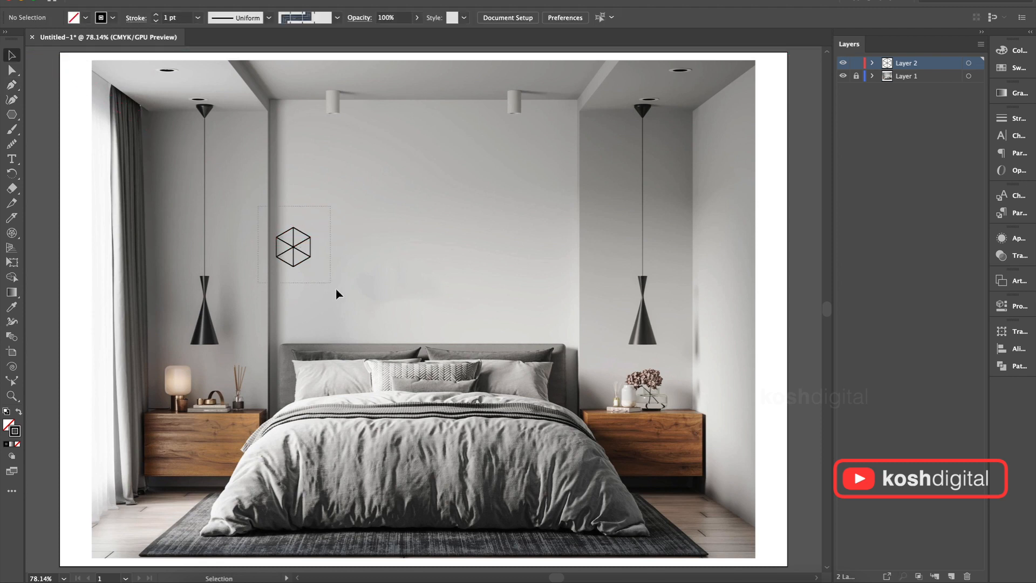
{"action": "left_click", "coordinate": [197, 17]}
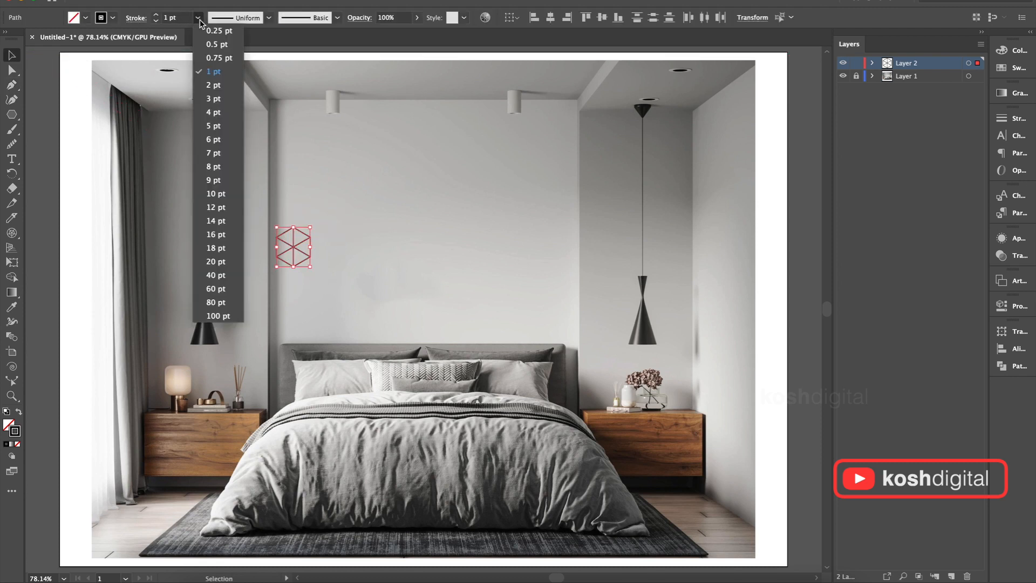
{"action": "left_click", "coordinate": [212, 84]}
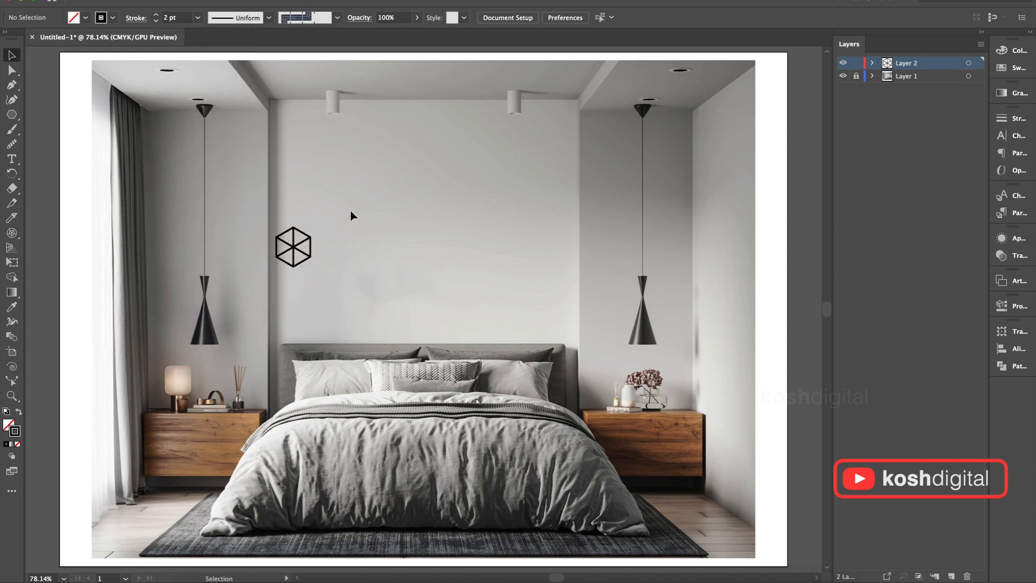
{"action": "left_click", "coordinate": [293, 253]}
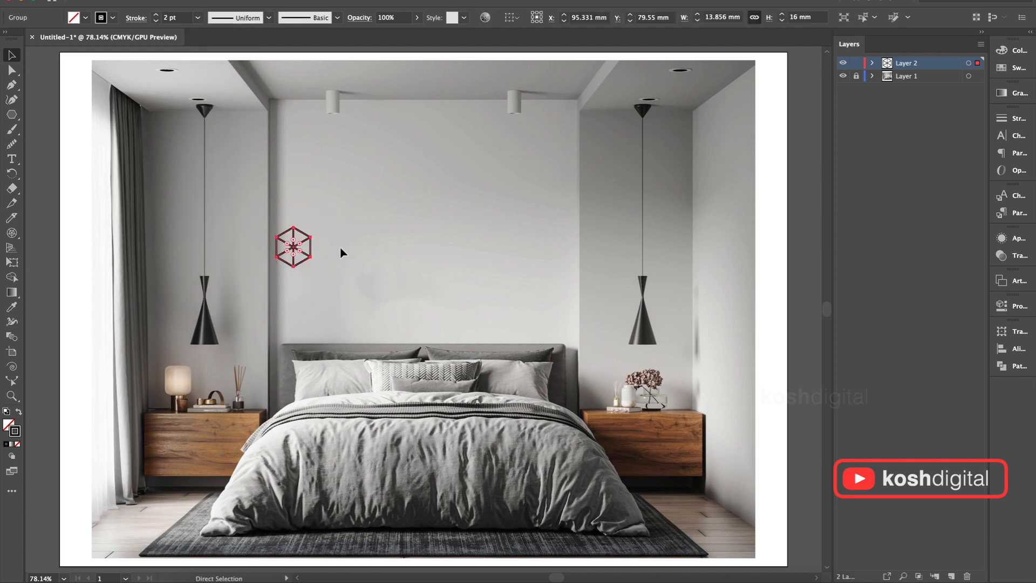
{"action": "left_click_drag", "start_coordinate": [293, 248], "coordinate": [293, 317]}
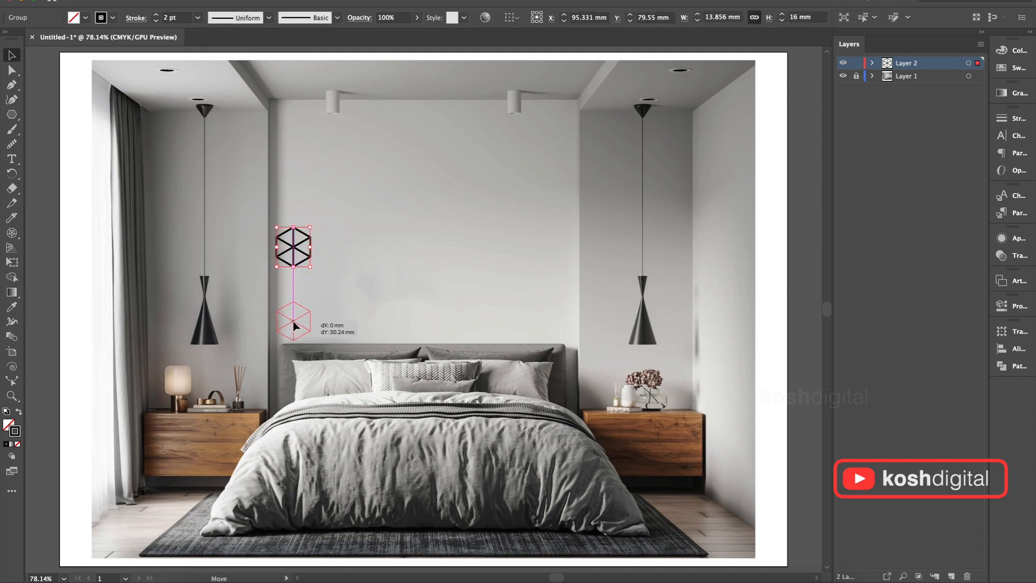
{"action": "left_click_drag", "start_coordinate": [292, 246], "coordinate": [293, 323]}
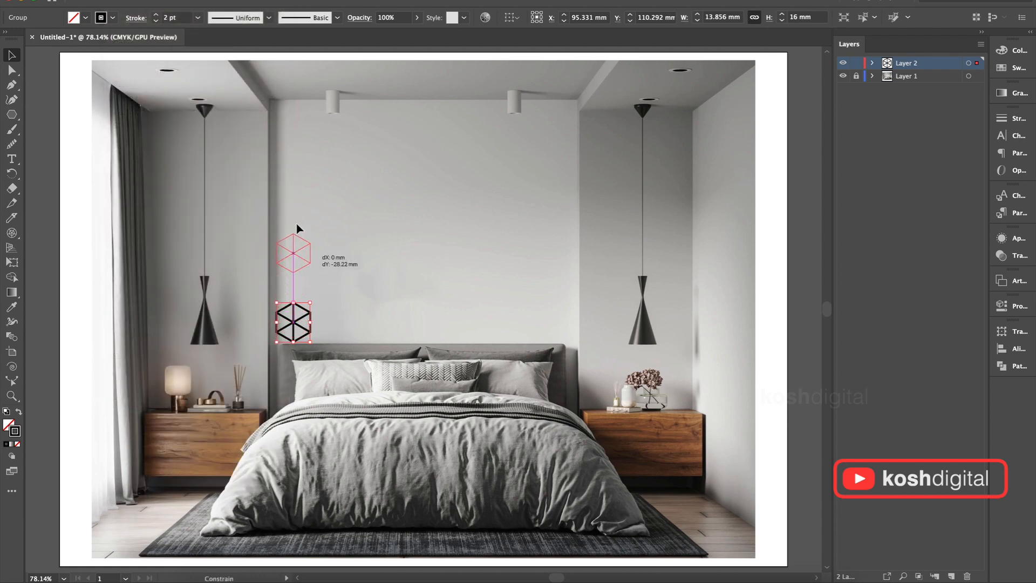
Copy the motif up near the ceiling and give the copy a much heavier stroke
{"action": "left_click_drag", "start_coordinate": [294, 250], "coordinate": [295, 131]}
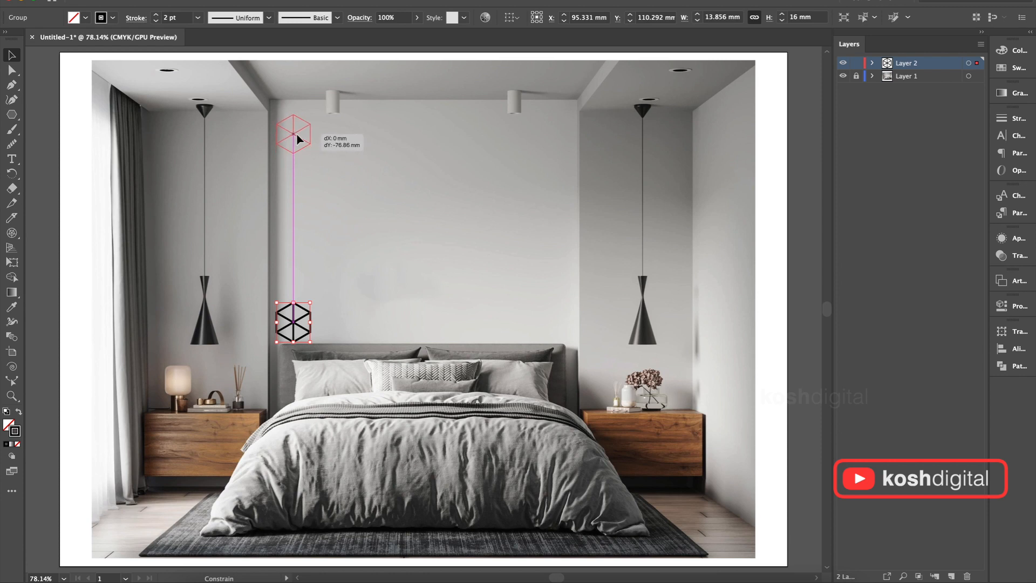
{"action": "left_click_drag", "start_coordinate": [293, 322], "coordinate": [293, 134]}
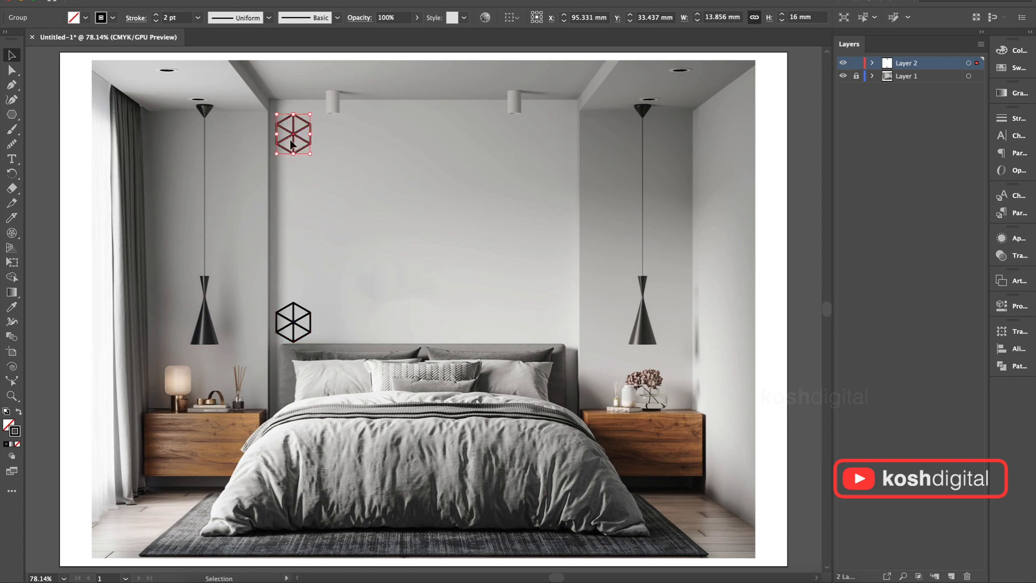
{"action": "left_click", "coordinate": [195, 18]}
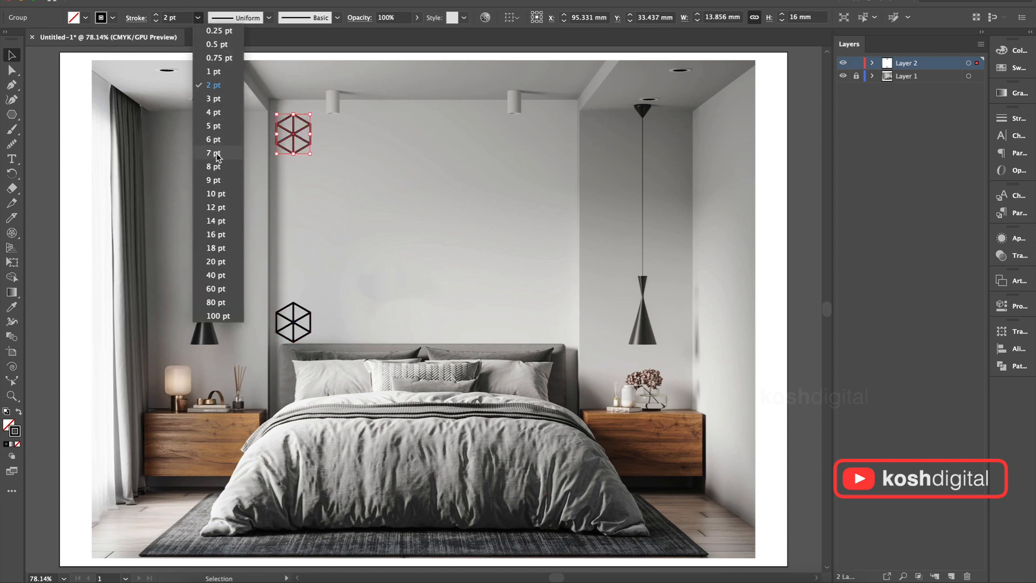
{"action": "left_click", "coordinate": [214, 166]}
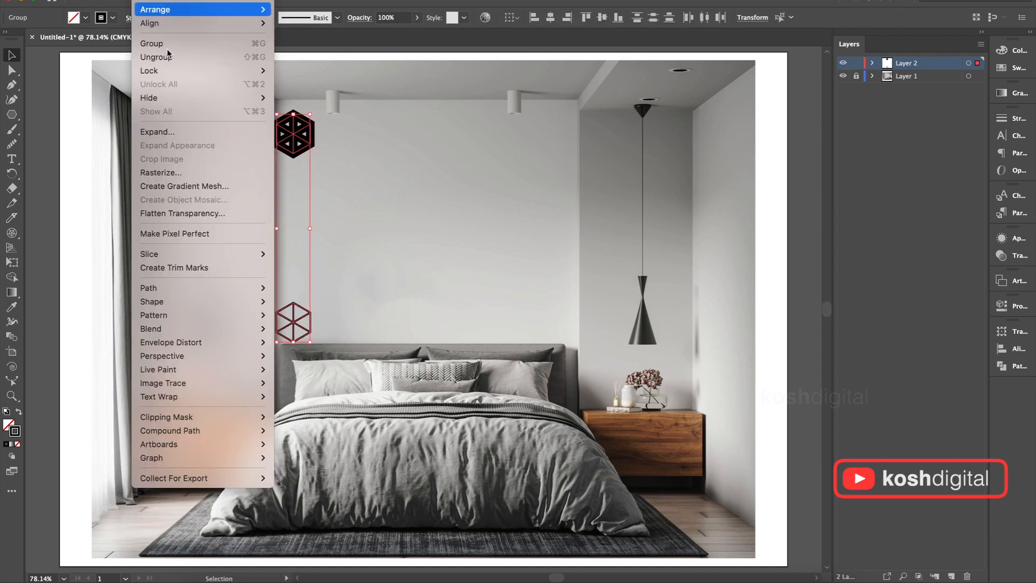
Blend the two hexagons with Specified Distance 8 mm spacing
{"action": "left_click", "coordinate": [150, 328]}
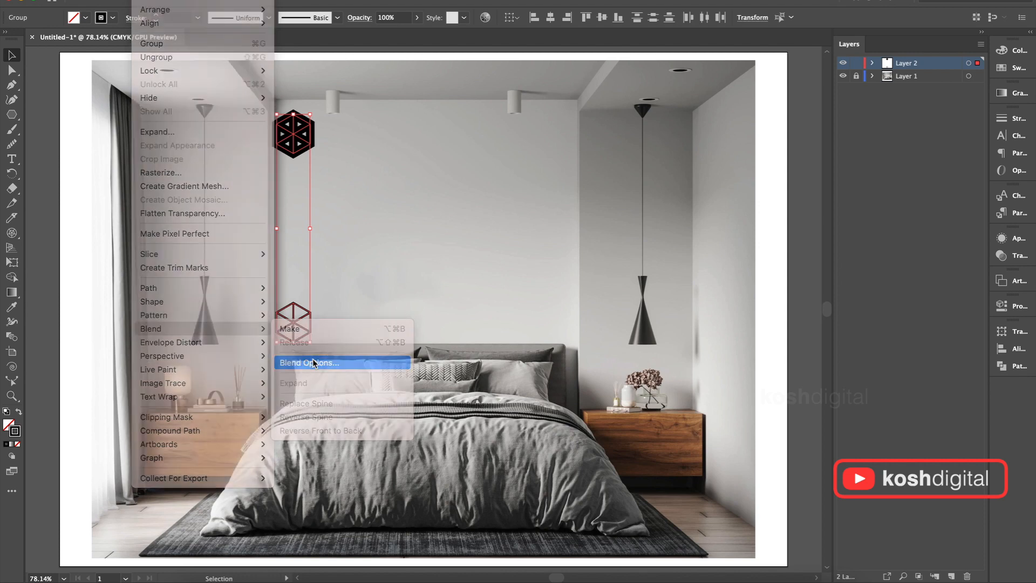
{"action": "left_click", "coordinate": [309, 363]}
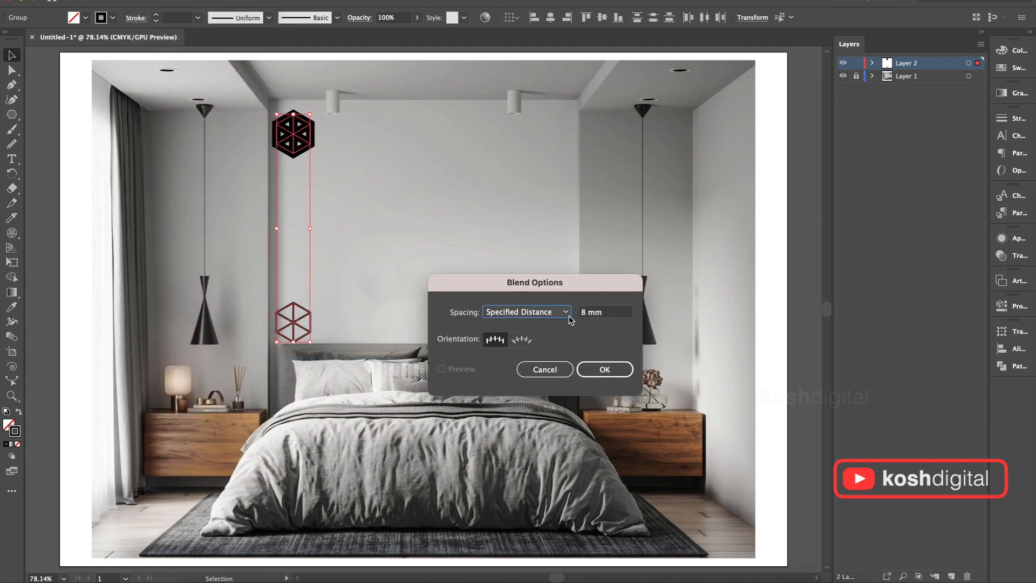
{"action": "mouse_move", "coordinate": [275, 317]}
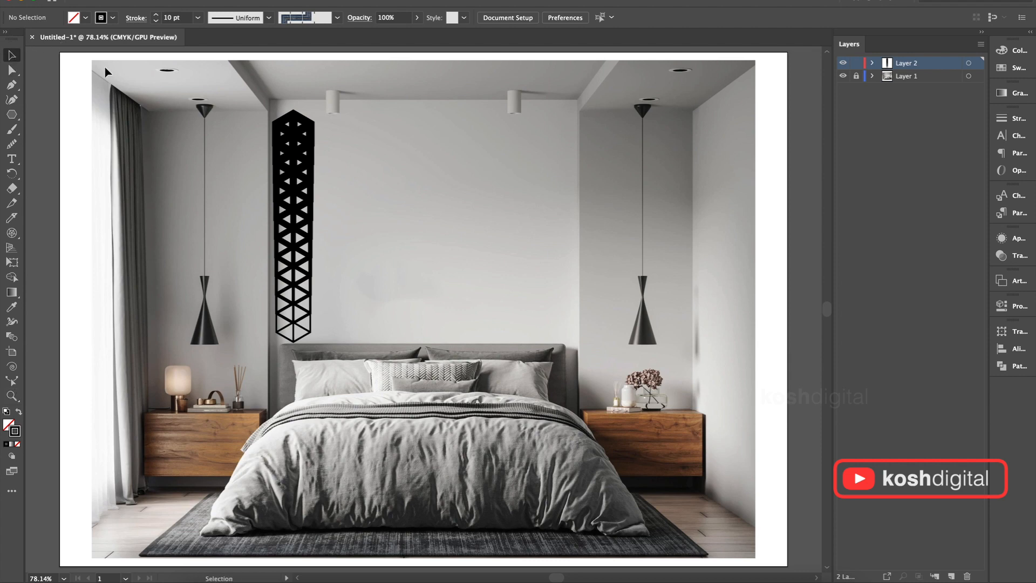
Repeat the blended column across the wall with a Transform effect, 8 copies moved horizontally
{"action": "left_click", "coordinate": [295, 230]}
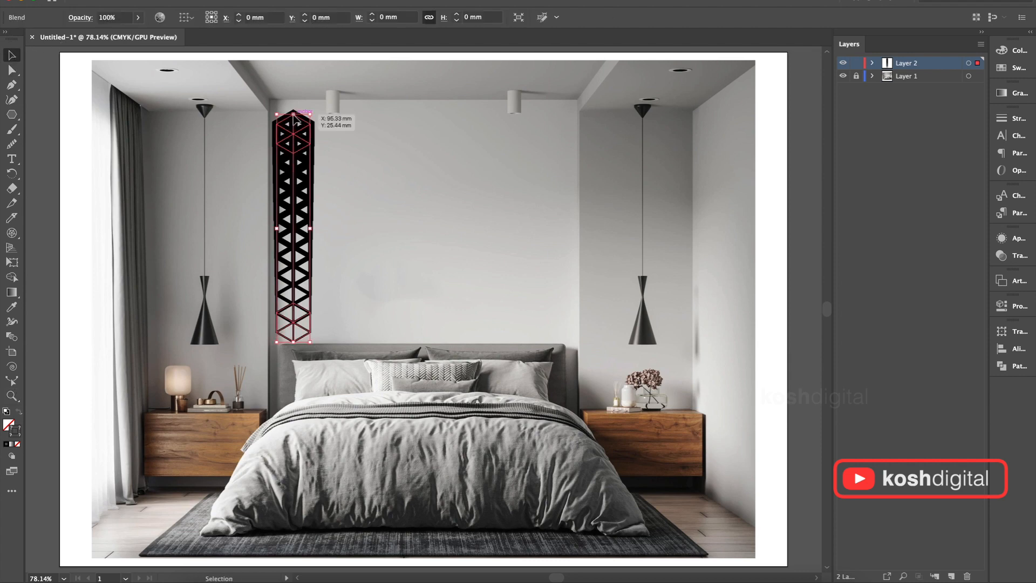
{"action": "left_click", "coordinate": [289, 105]}
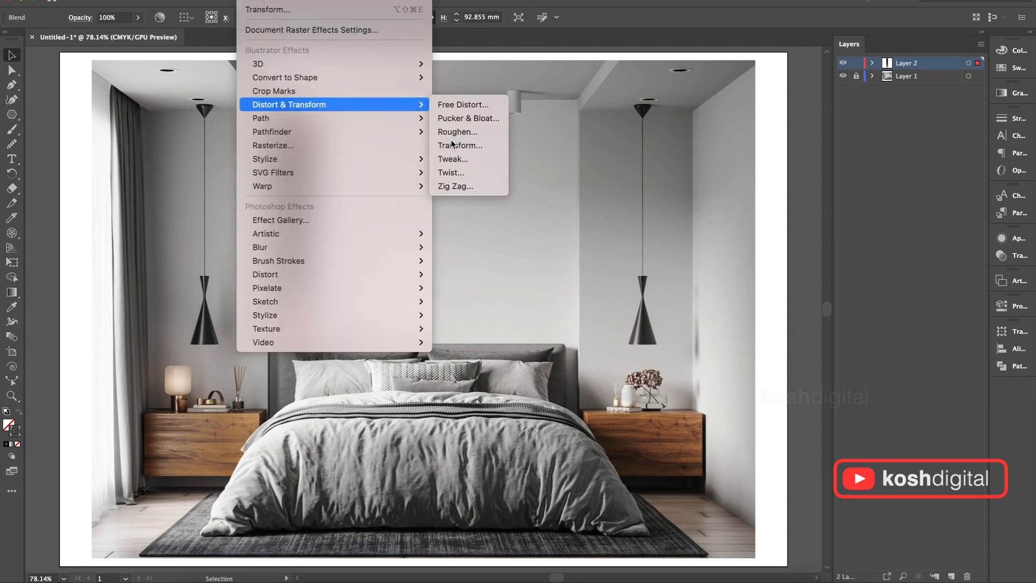
{"action": "left_click", "coordinate": [459, 145]}
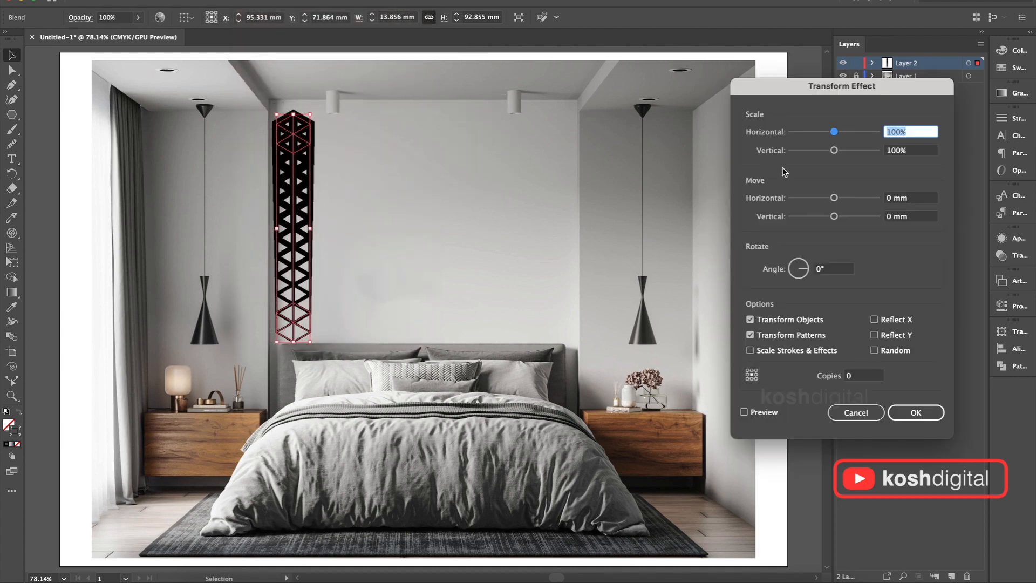
{"action": "mouse_move", "coordinate": [864, 376]}
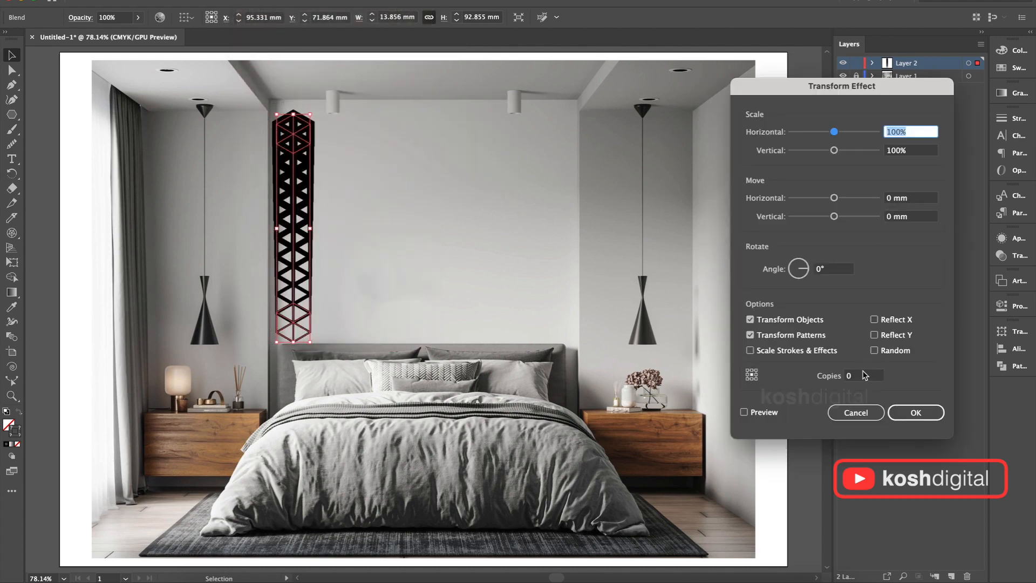
{"action": "type", "text": "8"}
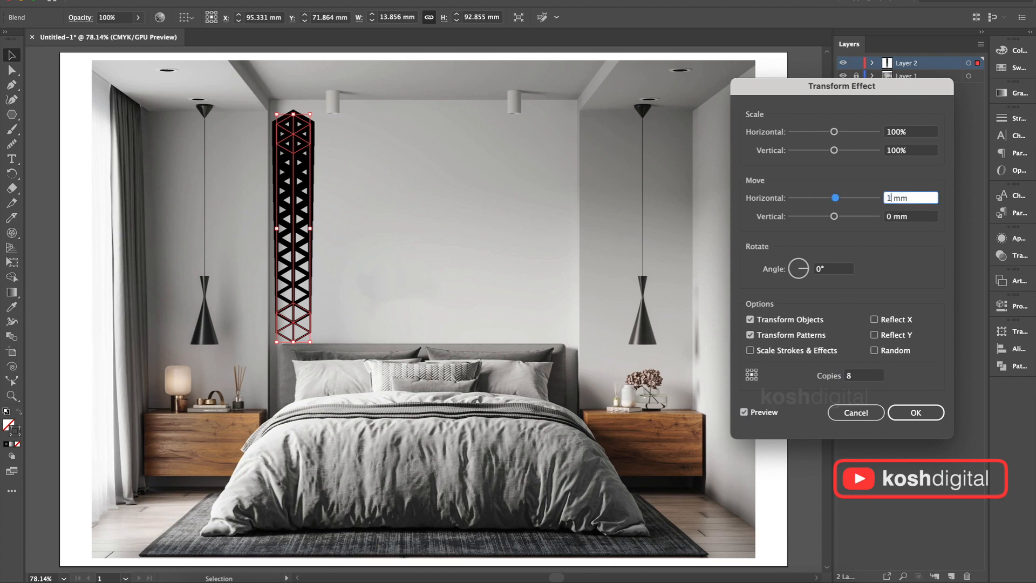
{"action": "type", "text": "10"}
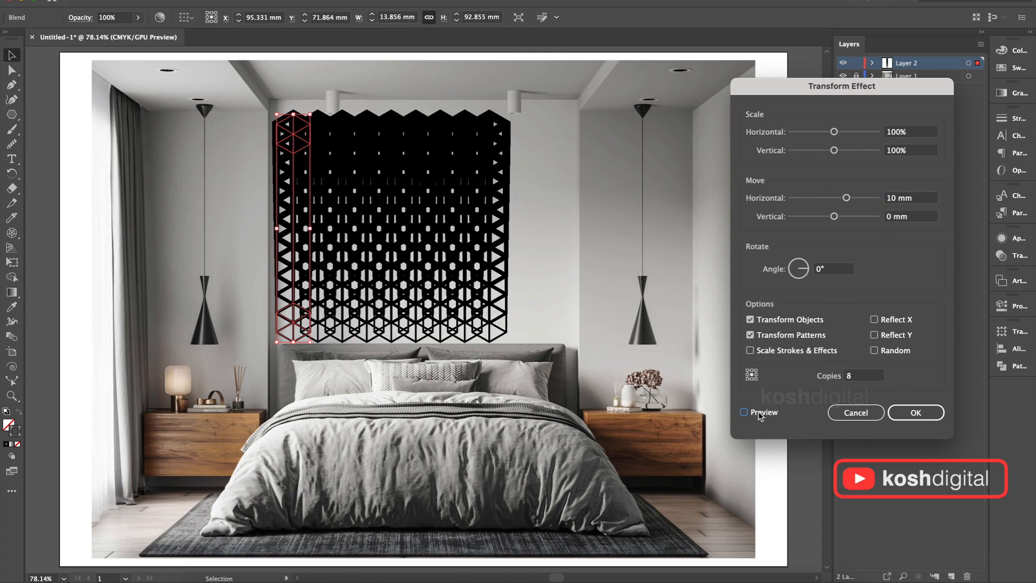
{"action": "left_click", "coordinate": [745, 412]}
{"action": "type", "text": "14"}
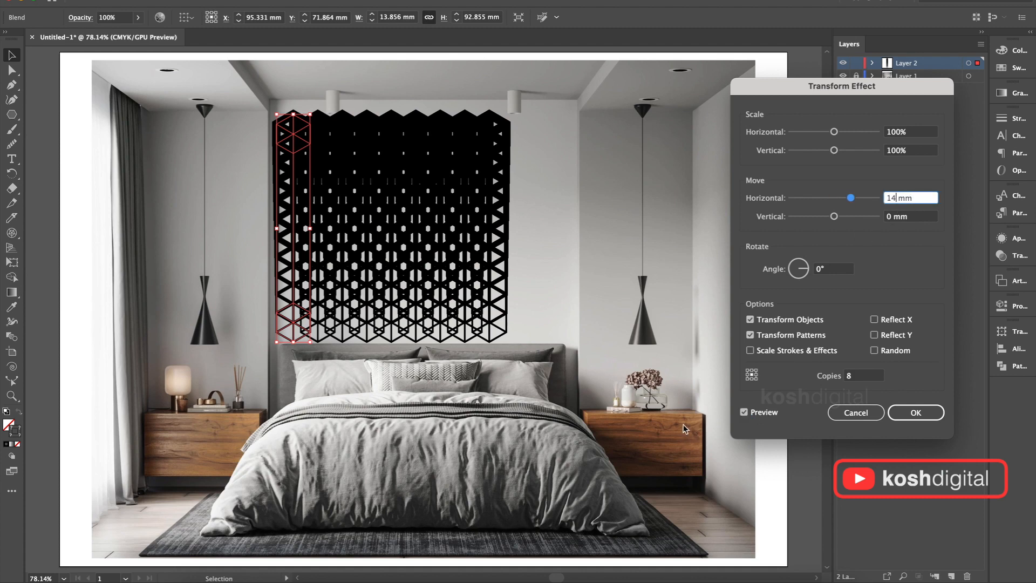
{"action": "left_click", "coordinate": [744, 412]}
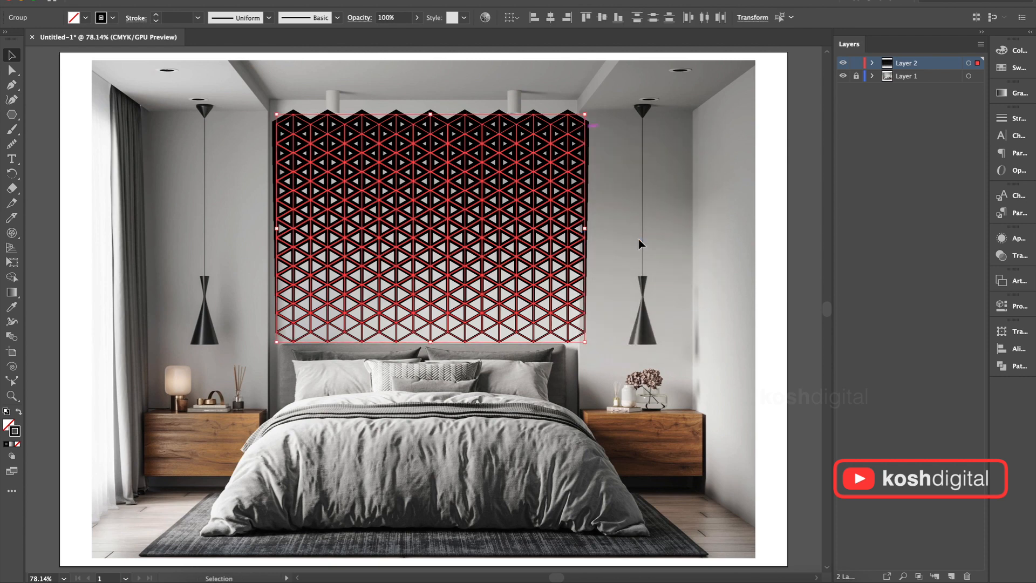
Expand the repeated group's appearance, fill and stroke into ordinary paths
{"action": "right_click", "coordinate": [641, 244]}
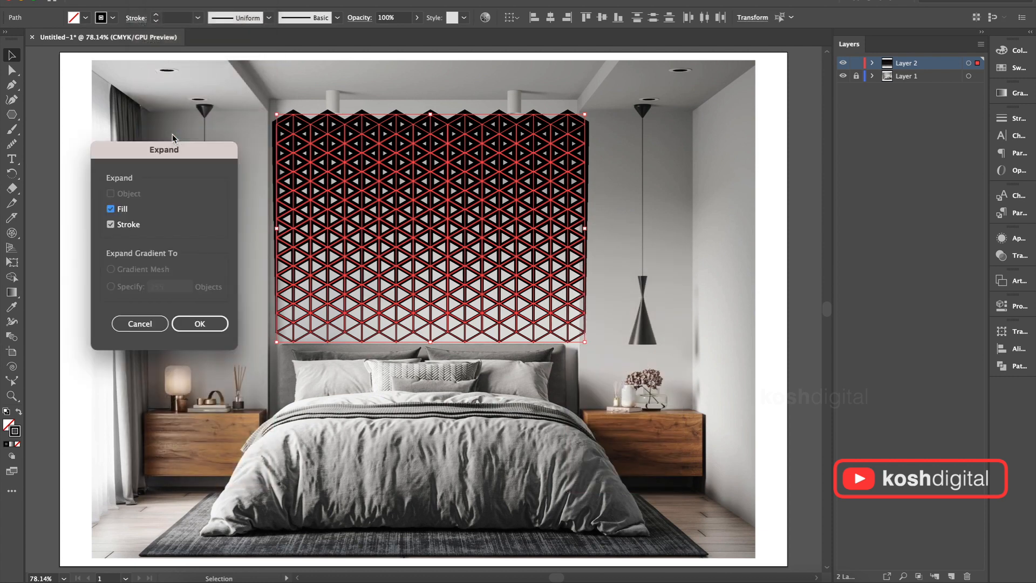
{"action": "left_click", "coordinate": [199, 324]}
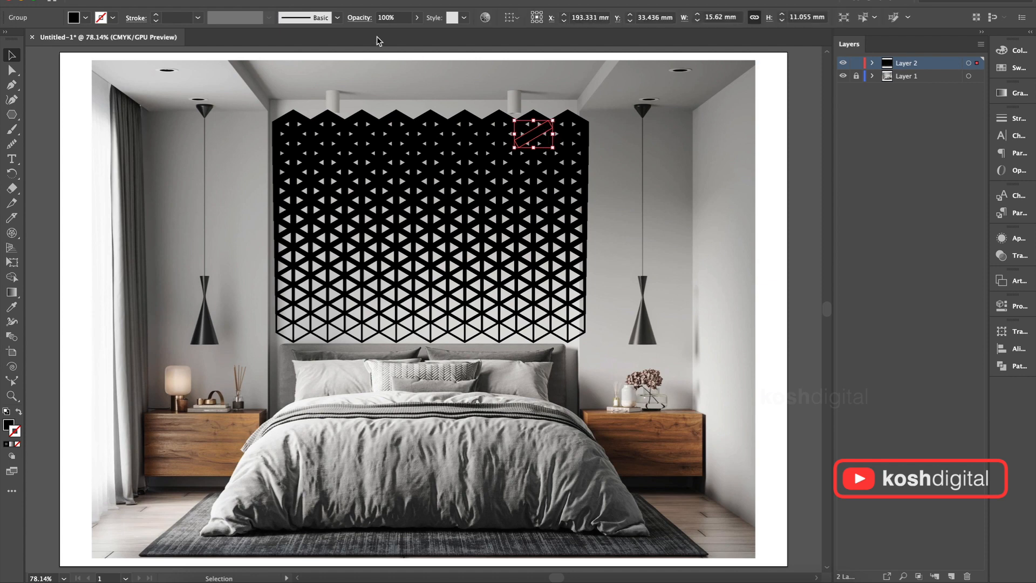
{"action": "mouse_move", "coordinate": [412, 231]}
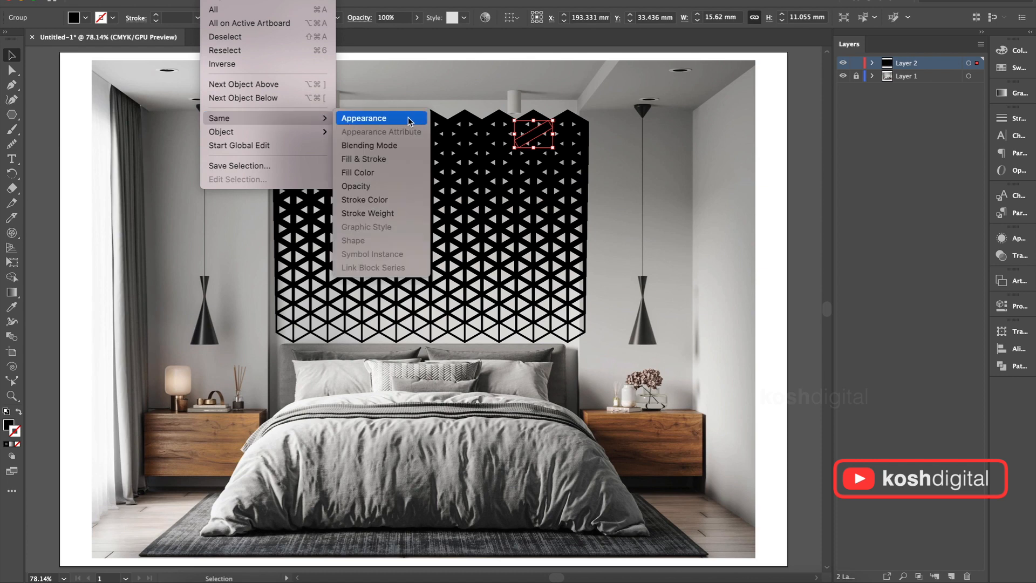
Select all same-appearance pieces and unite them into one compound shape with Pathfinder
{"action": "left_click", "coordinate": [363, 117]}
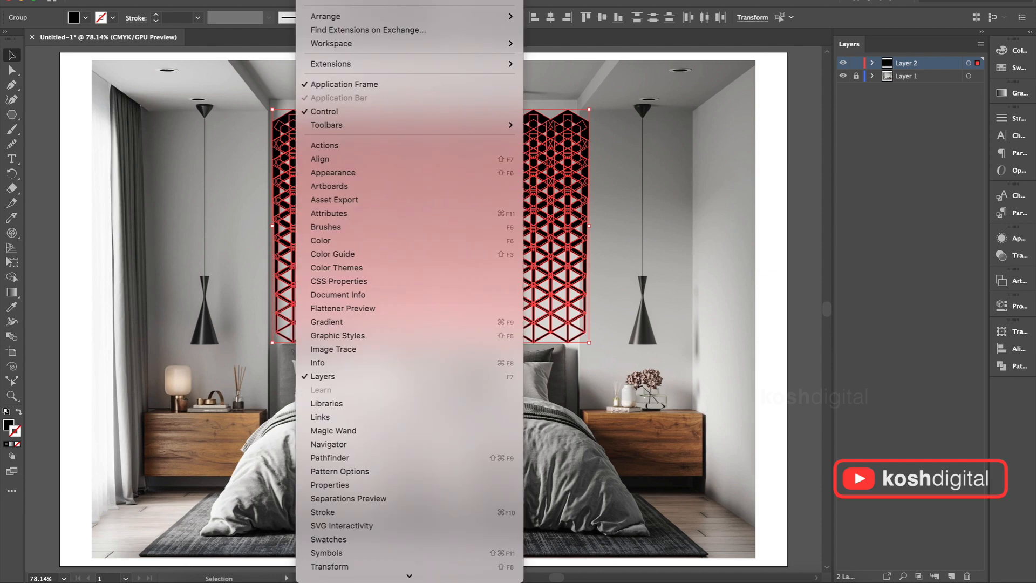
{"action": "left_click", "coordinate": [330, 458]}
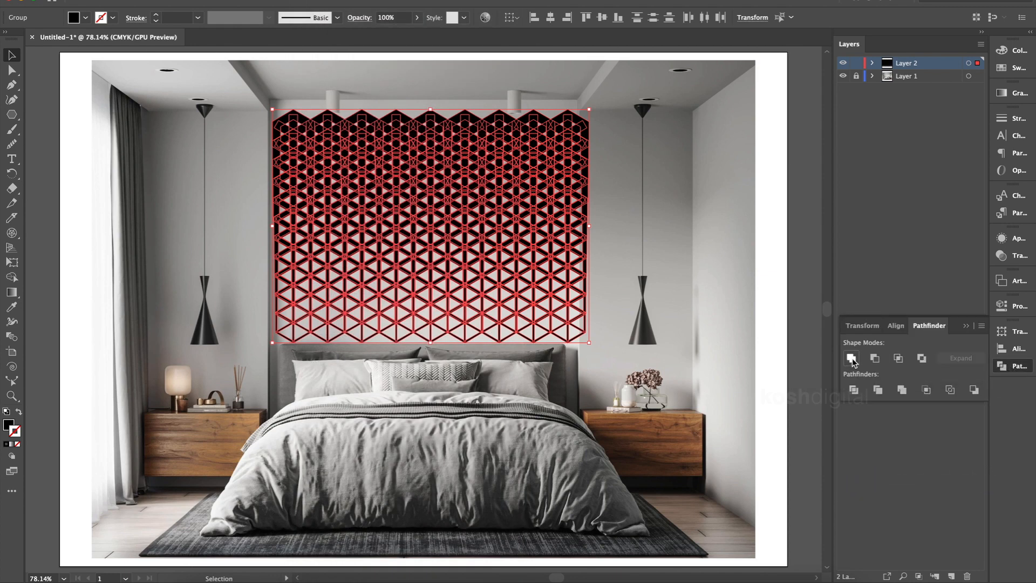
{"action": "left_click", "coordinate": [852, 357]}
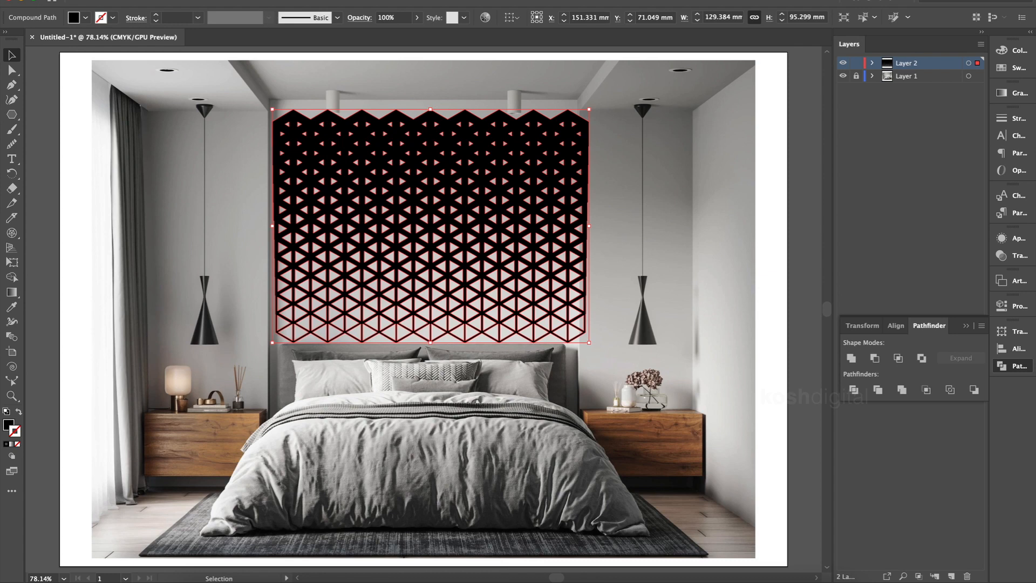
{"action": "left_click", "coordinate": [181, 131]}
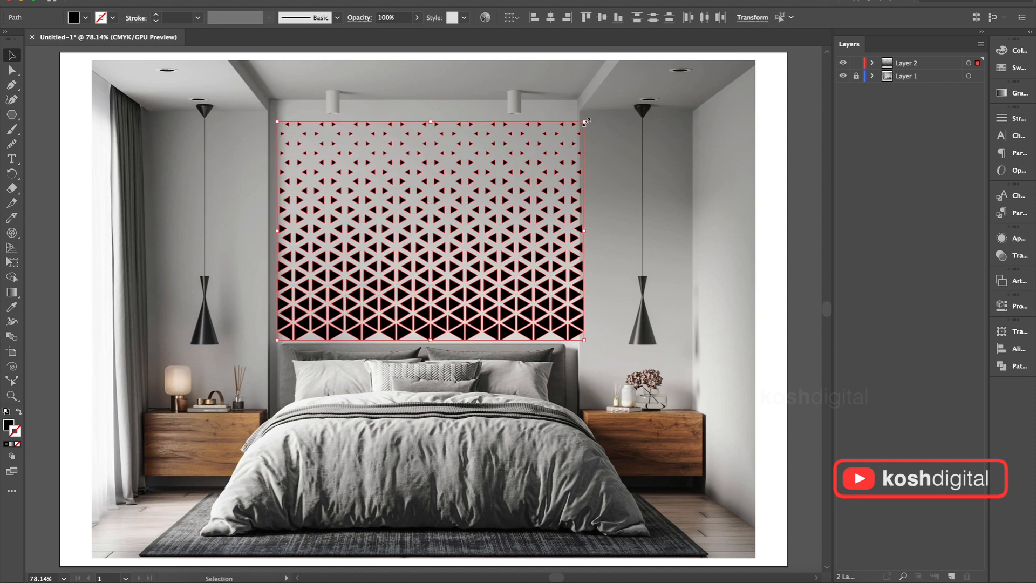
Resize the cropping rectangle to the panel edges
{"action": "left_click_drag", "start_coordinate": [585, 122], "coordinate": [575, 127]}
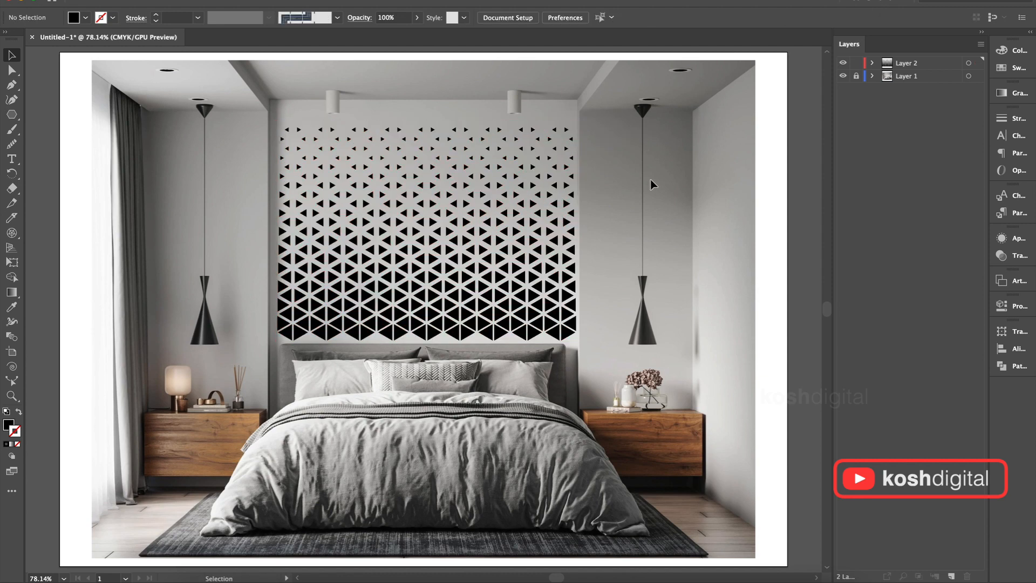
{"action": "mouse_move", "coordinate": [680, 207]}
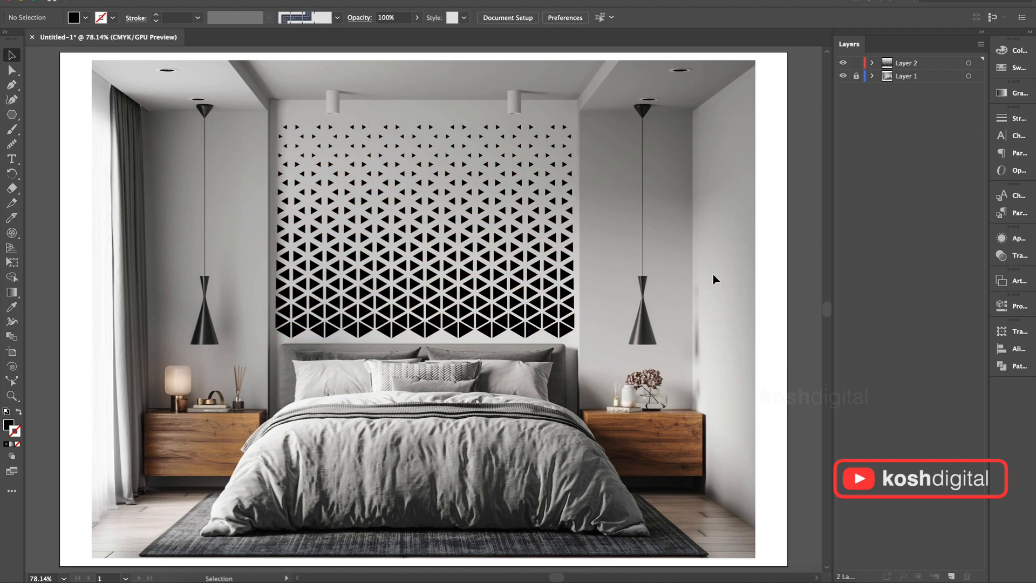
{"action": "mouse_move", "coordinate": [728, 287]}
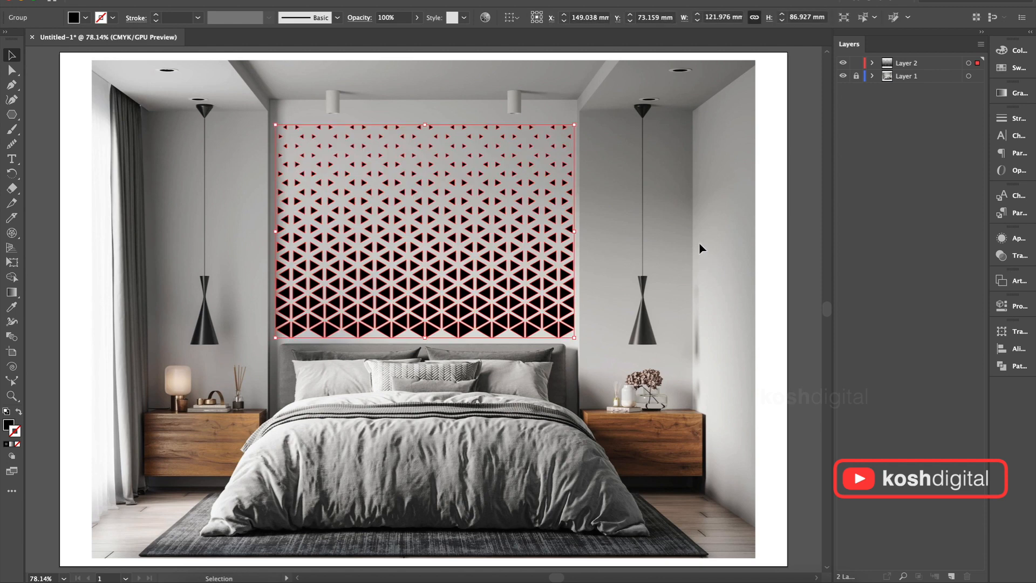
{"action": "mouse_move", "coordinate": [5, 412]}
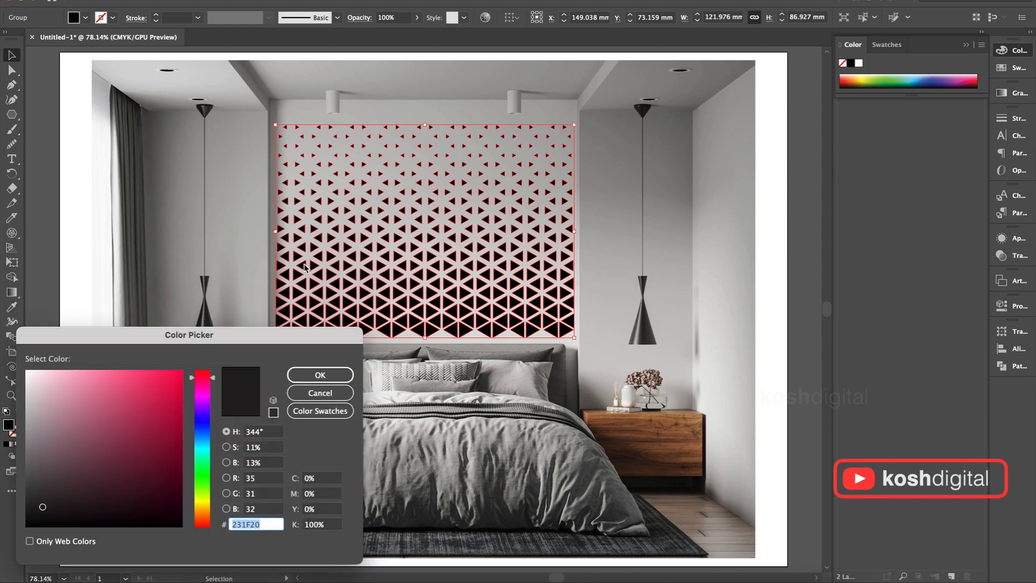
Apply the near-black fill 231F20 to the triangle panel
{"action": "left_click", "coordinate": [319, 375]}
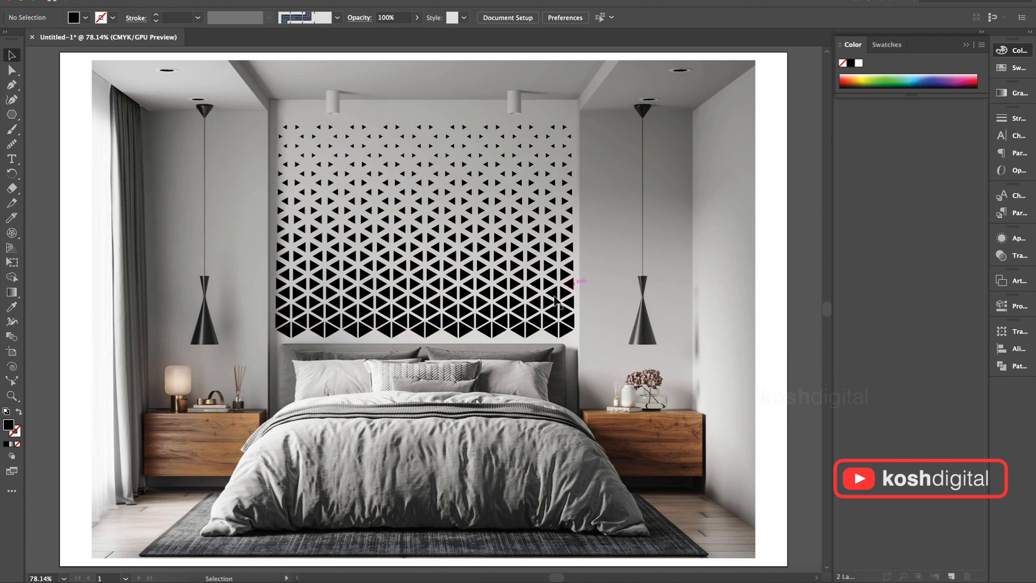
{"action": "left_click", "coordinate": [557, 301]}
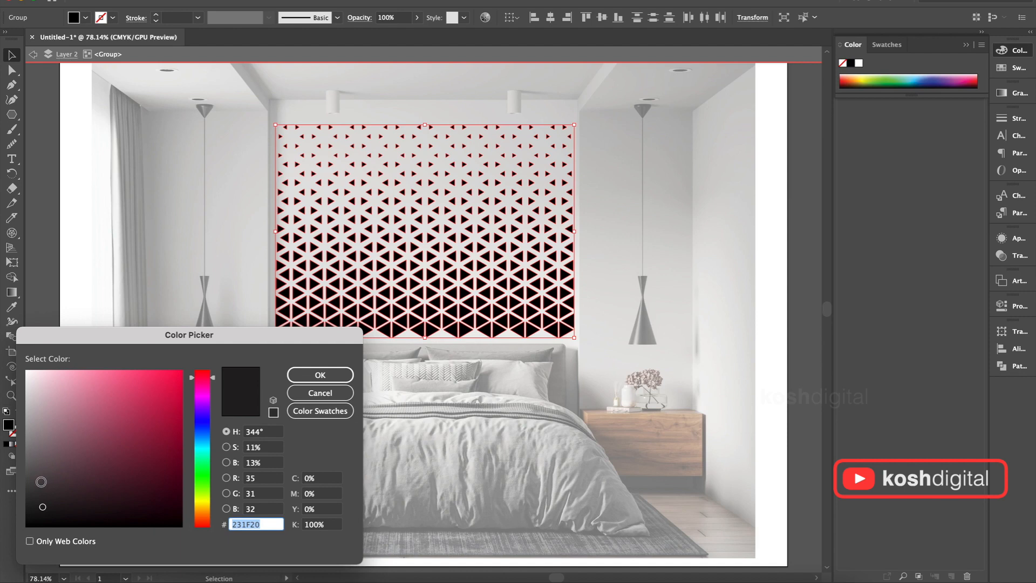
{"action": "left_click", "coordinate": [320, 375]}
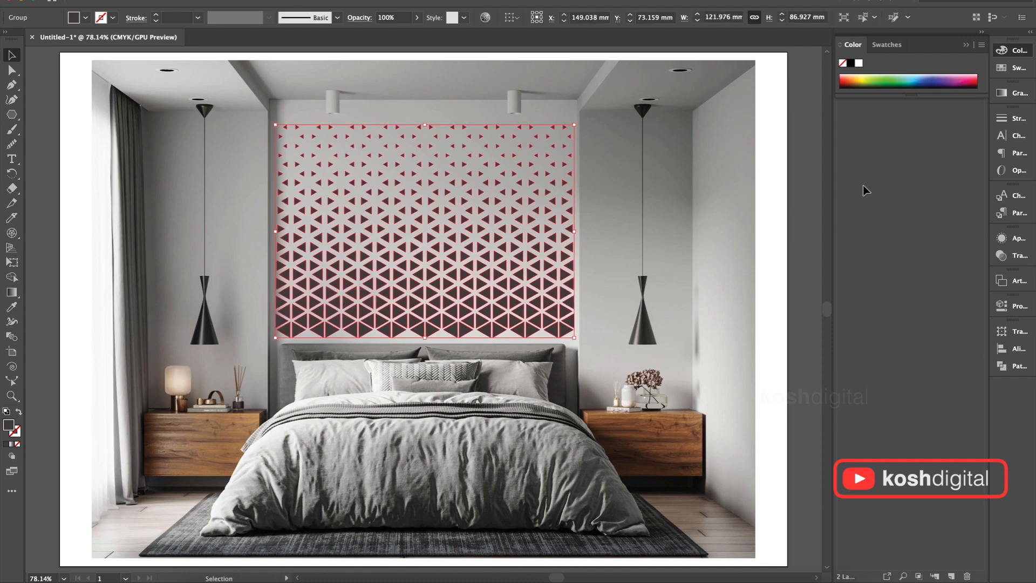
{"action": "mouse_move", "coordinate": [540, 260]}
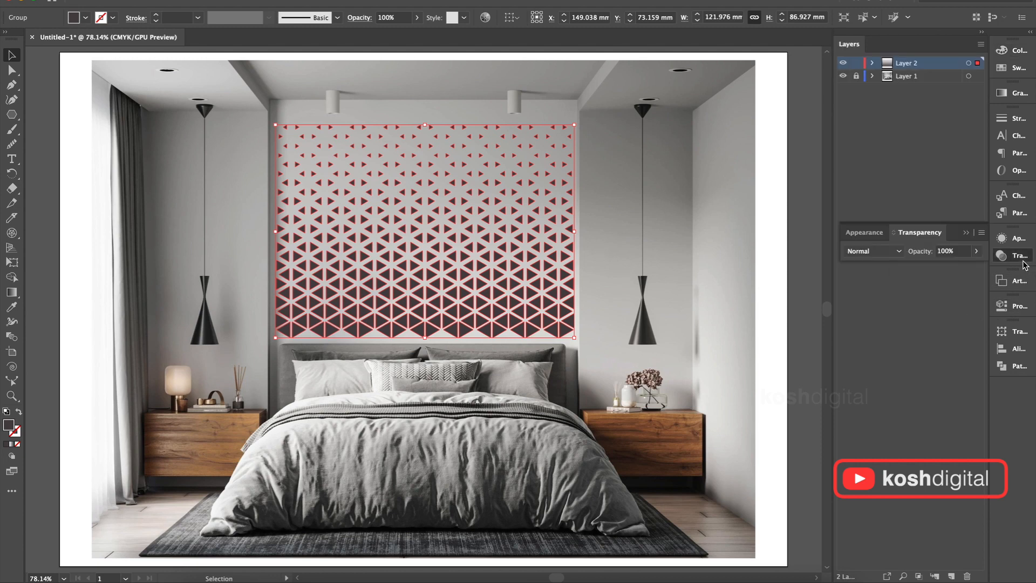
Set the panel to Multiply blending and lower its opacity value
{"action": "left_click", "coordinate": [874, 250]}
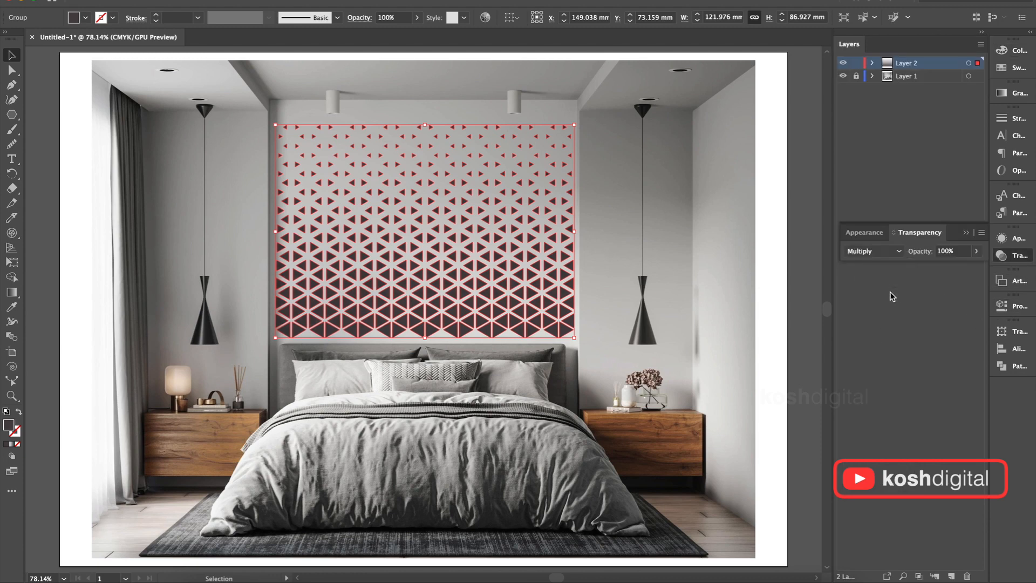
{"action": "left_click", "coordinate": [950, 251]}
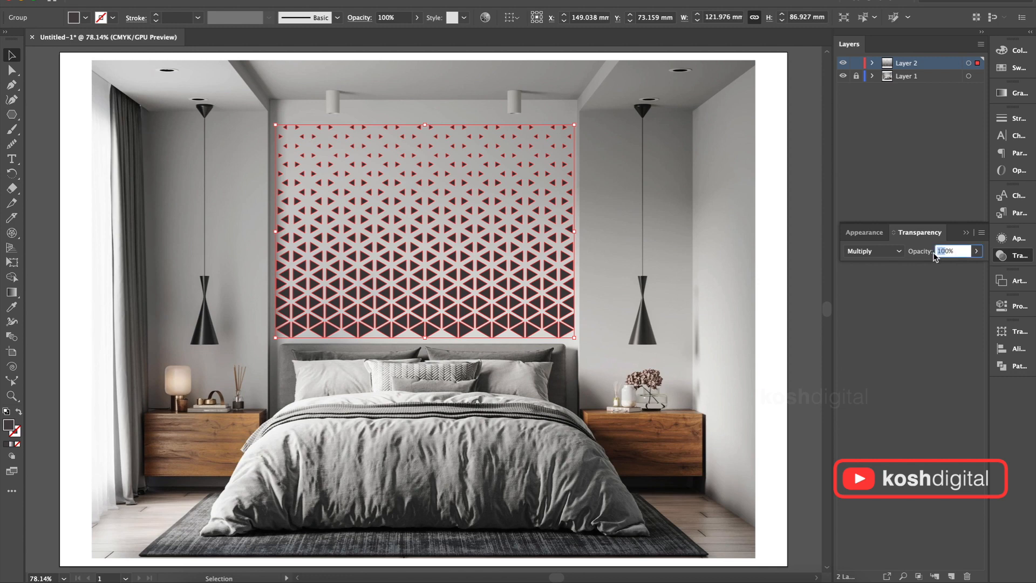
{"action": "type", "text": "70"}
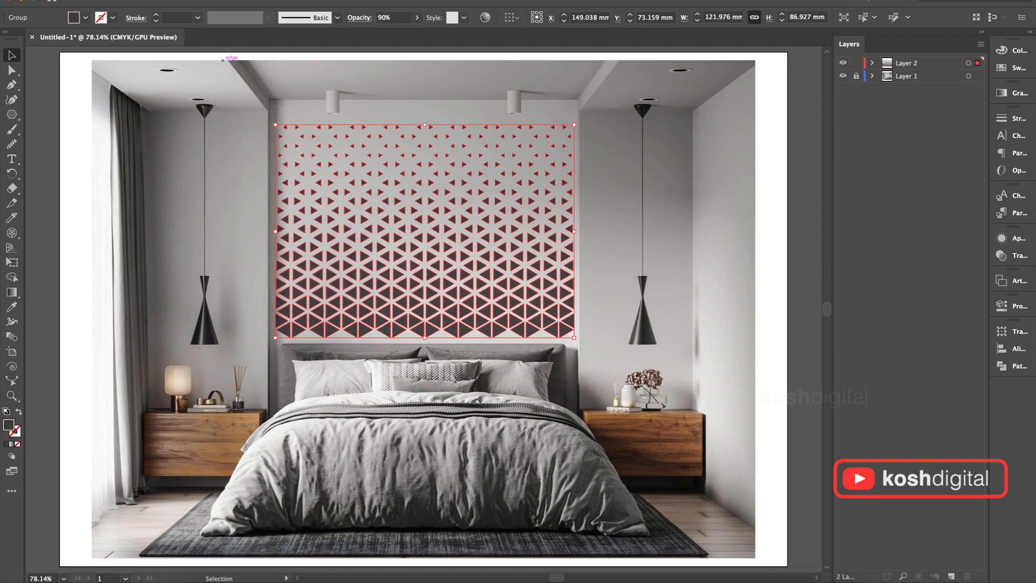
{"action": "mouse_move", "coordinate": [628, 250]}
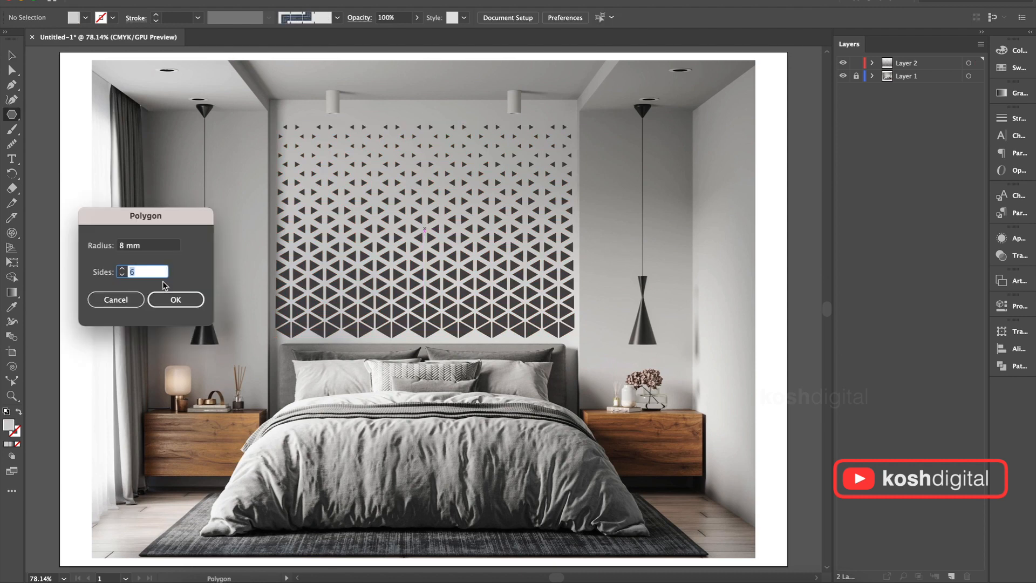
Place a 6-sided hexagon of 8 mm radius and scale it over the panel's centre
{"action": "left_click", "coordinate": [175, 300]}
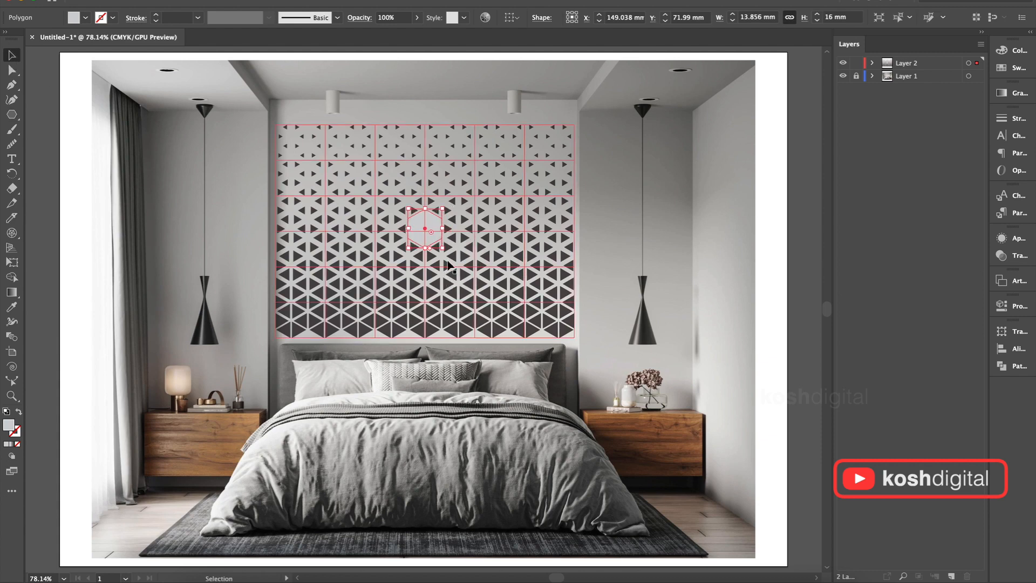
{"action": "left_click_drag", "start_coordinate": [432, 231], "coordinate": [529, 152]}
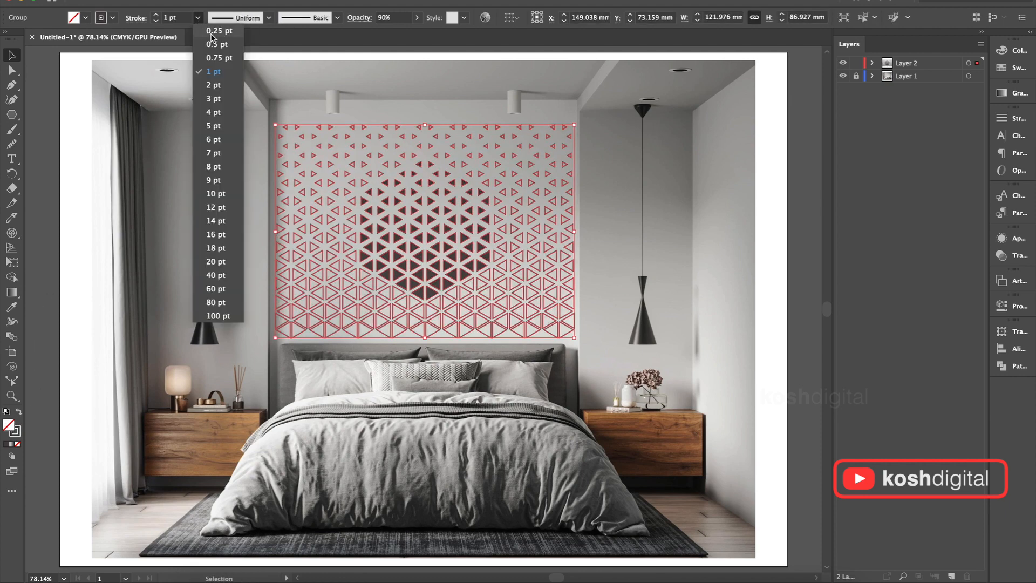
Thin the outlined triangles to a 0.1 pt stroke before reverting to the solid panel
{"action": "type", "text": "0.1"}
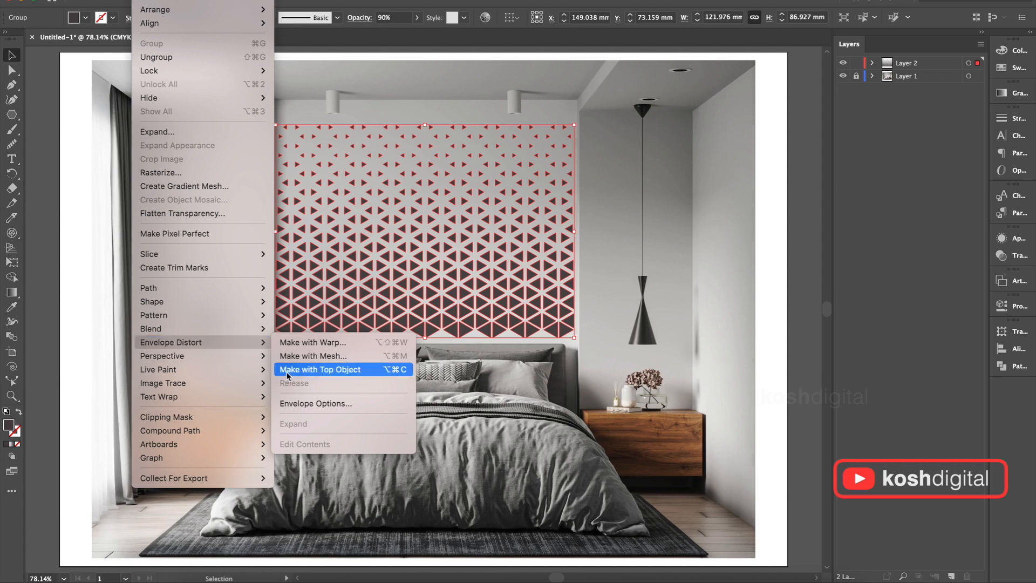
Apply a 6-row by 6-column Make with Mesh envelope and ready mesh-point editing
{"action": "left_click", "coordinate": [320, 369]}
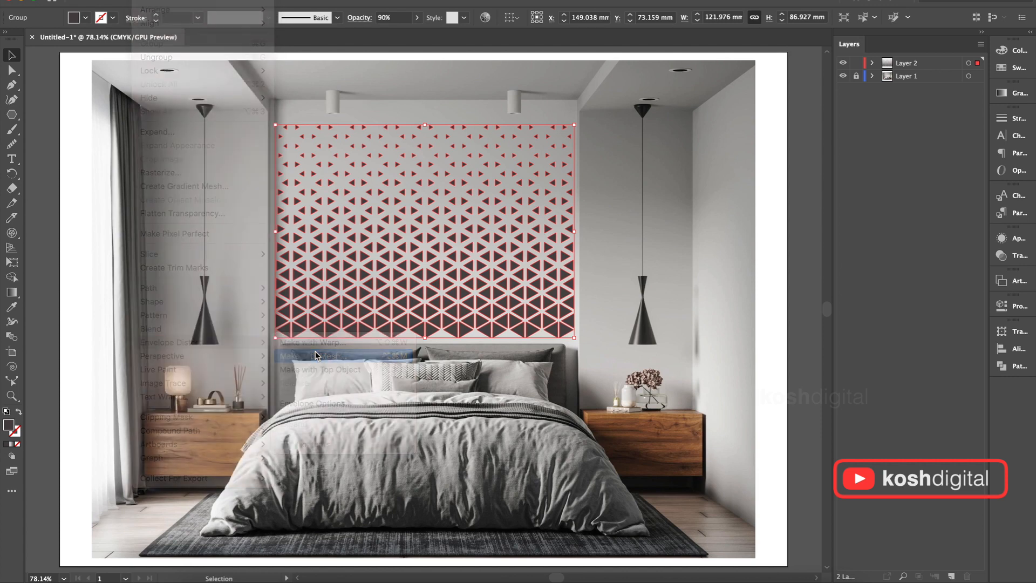
{"action": "left_click", "coordinate": [312, 363]}
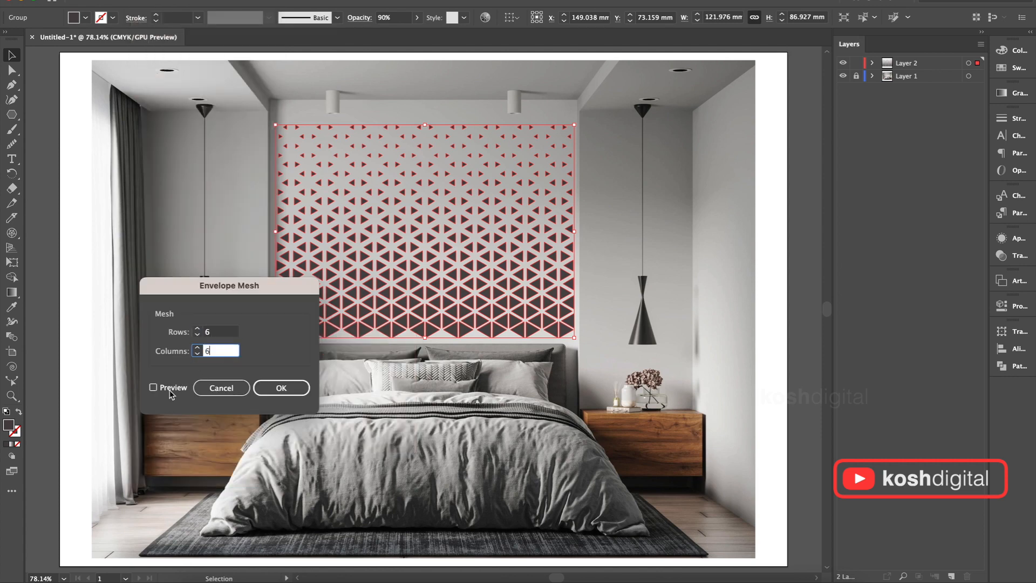
{"action": "left_click", "coordinate": [280, 388]}
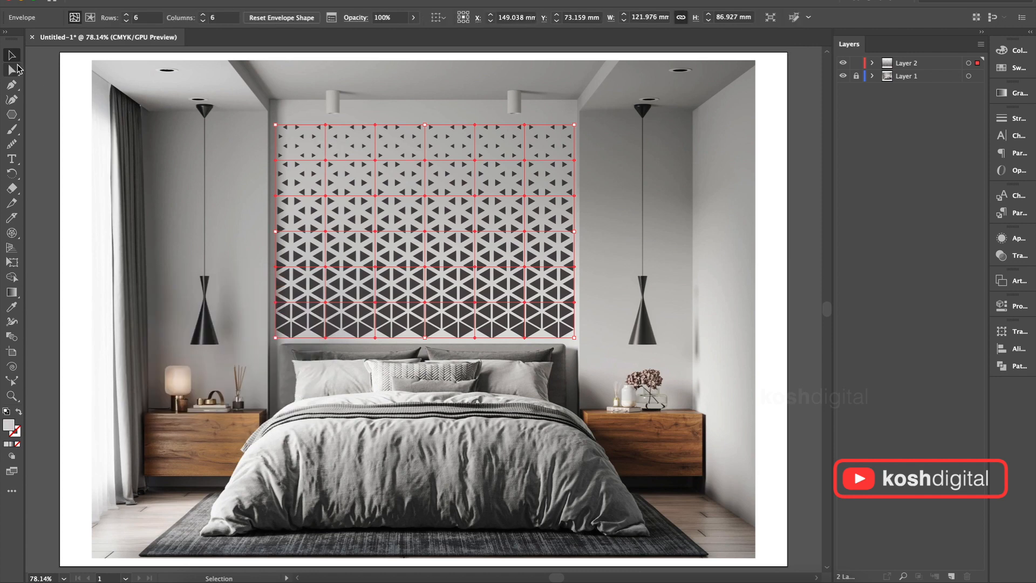
{"action": "left_click", "coordinate": [11, 69]}
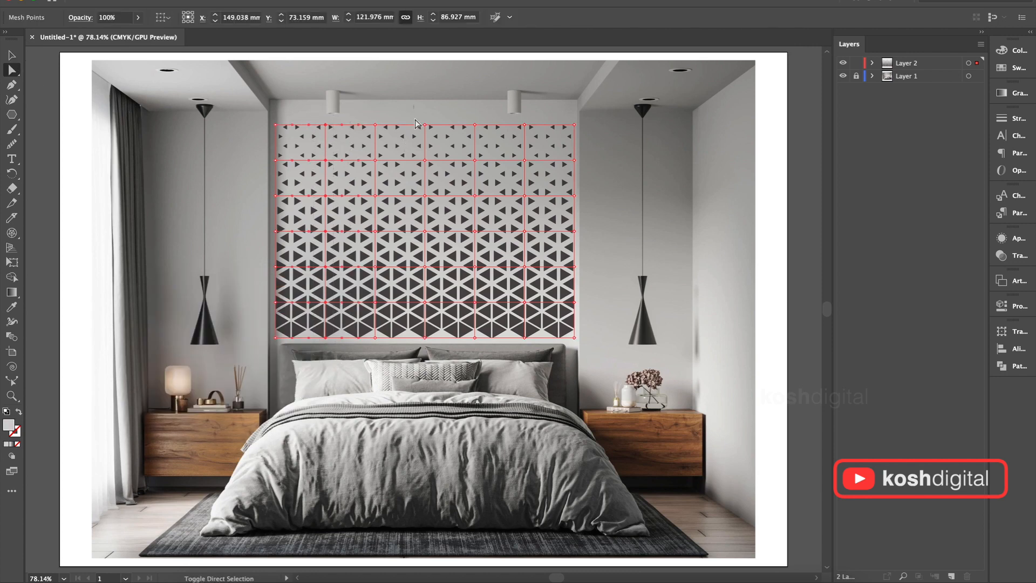